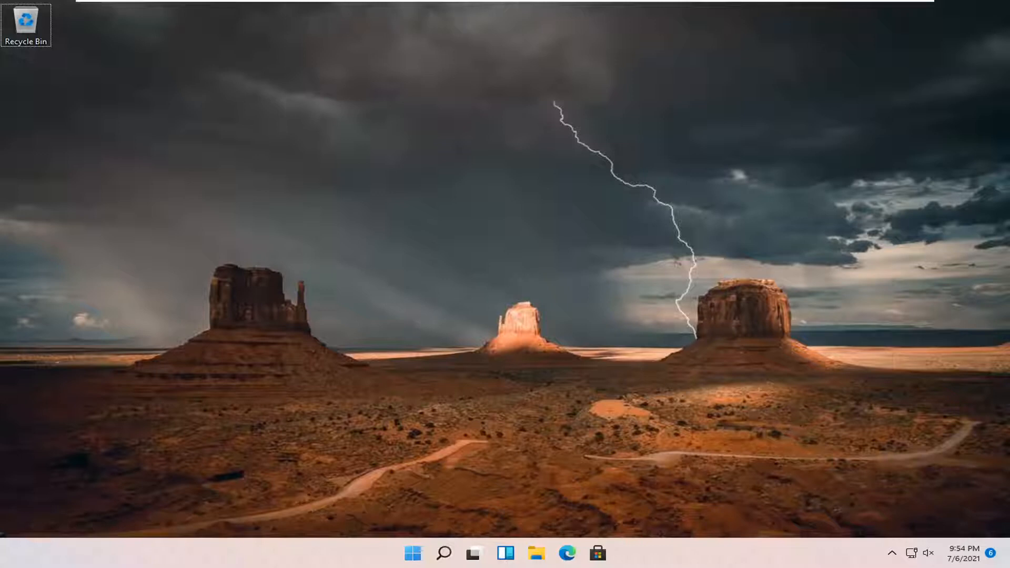
mouse_move(453, 500)
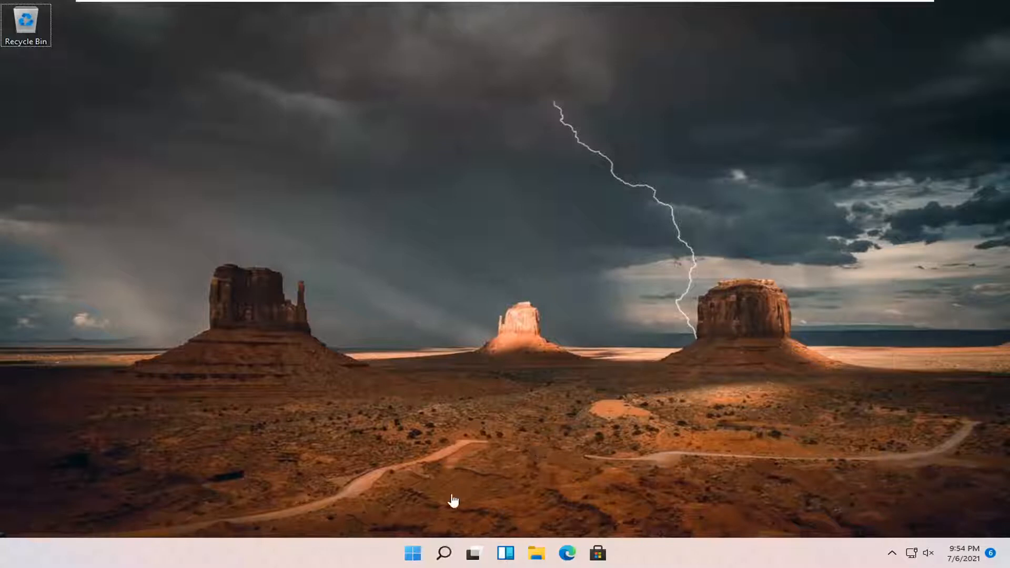
mouse_move(414, 562)
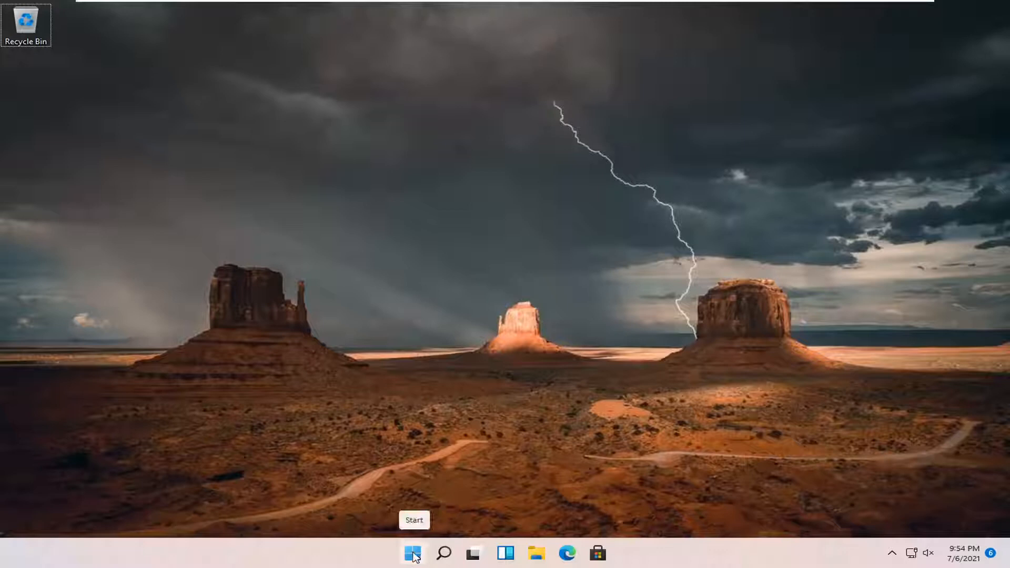
Step: Open Windows Settings from the Start button's right-click quick link menu
right_click(414, 552)
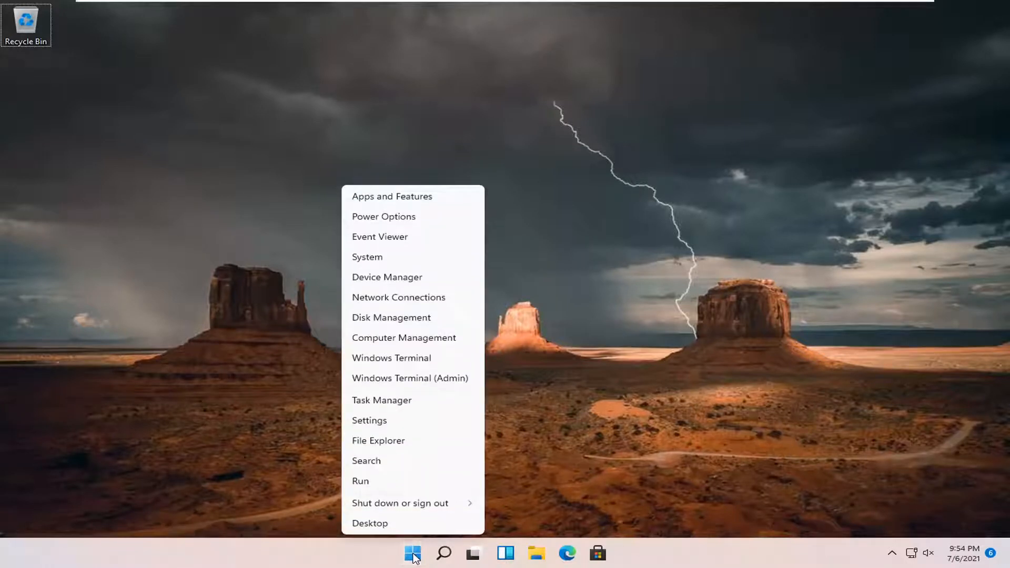
click(370, 421)
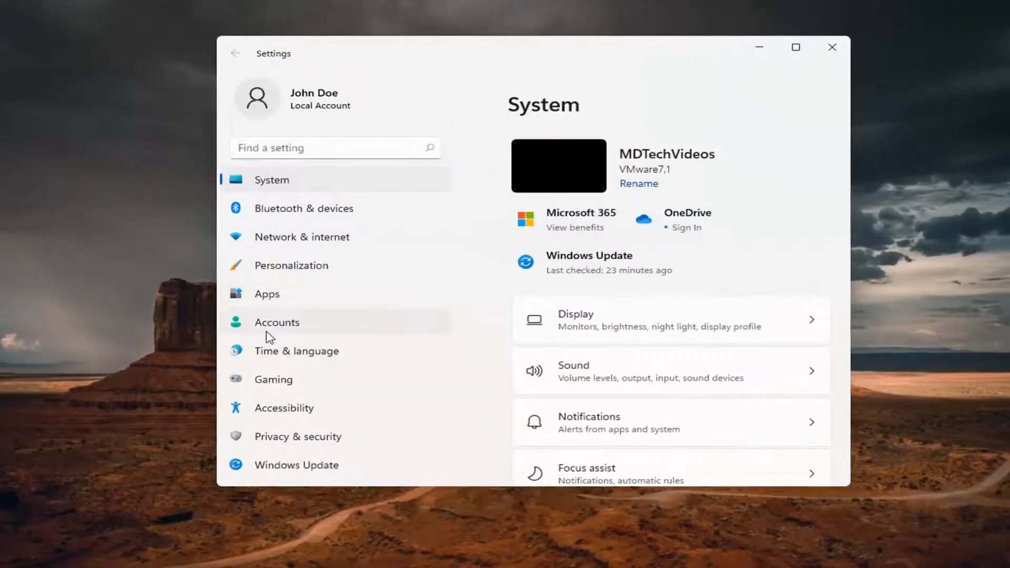
Step: Go to the Apps section of Settings to reach the installed apps list
click(267, 294)
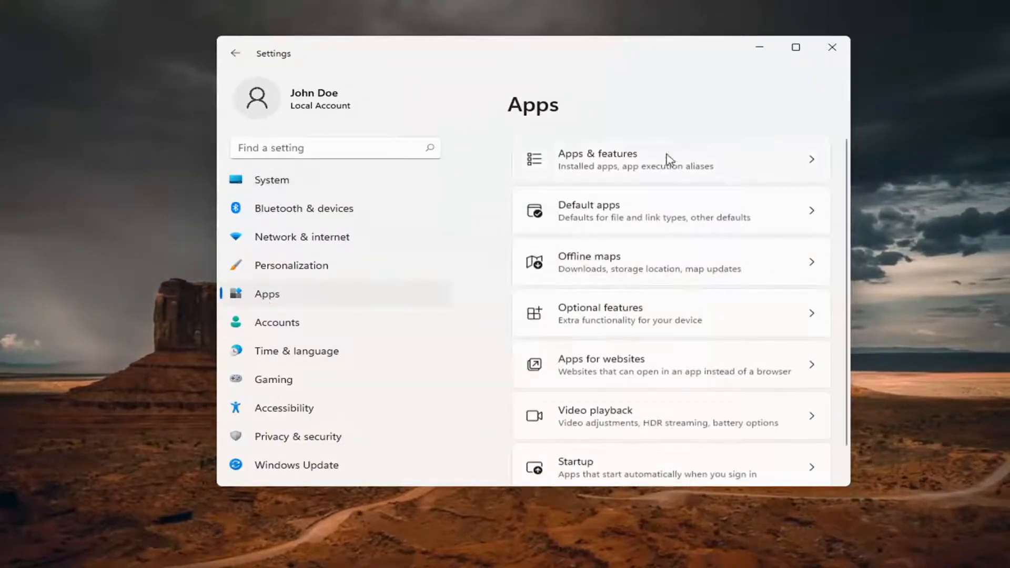
mouse_move(608, 152)
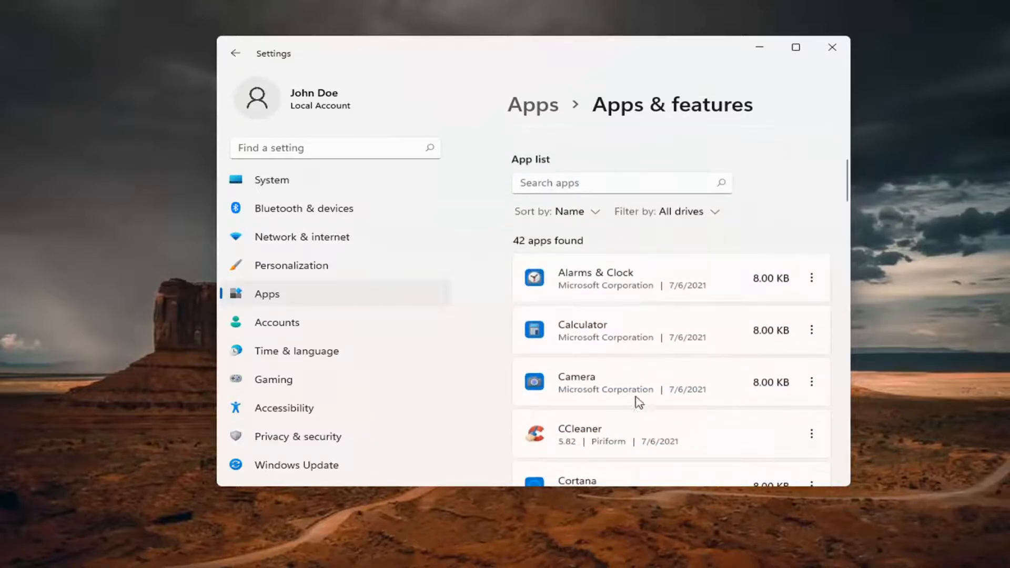
mouse_move(759, 305)
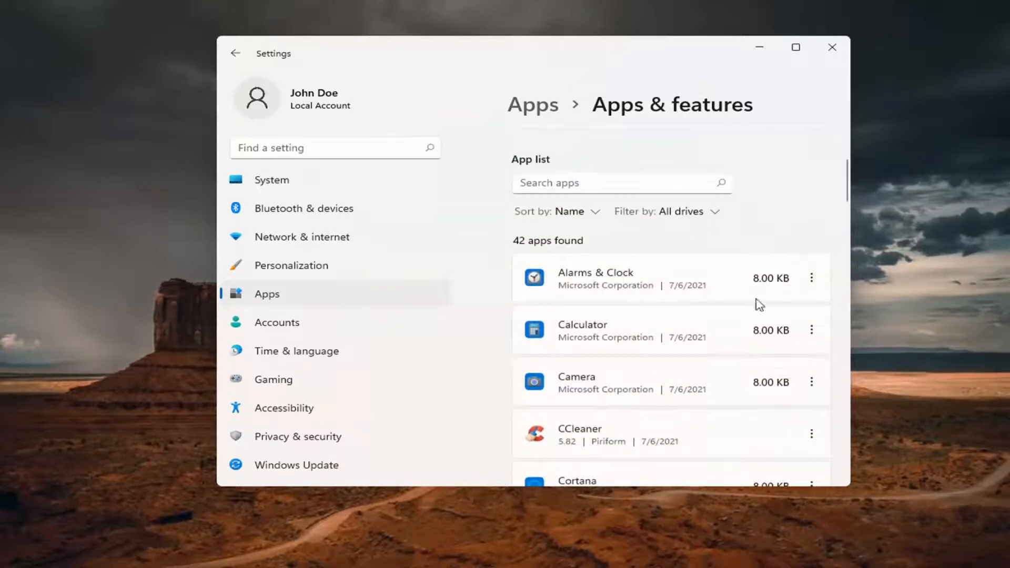
Step: Scroll to Feedback Hub and uninstall it from its three-dot menu
scroll(down, 3)
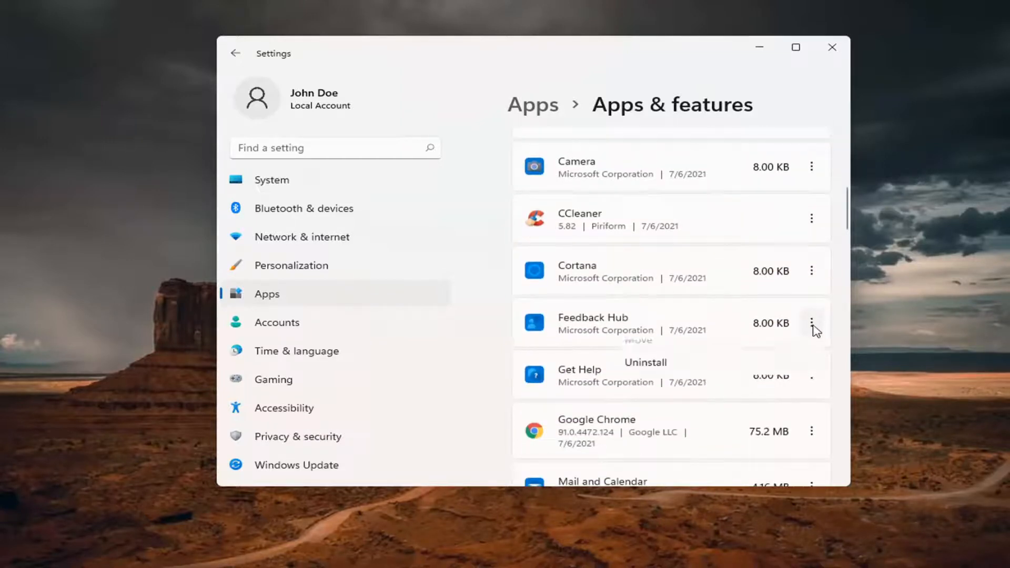
click(645, 362)
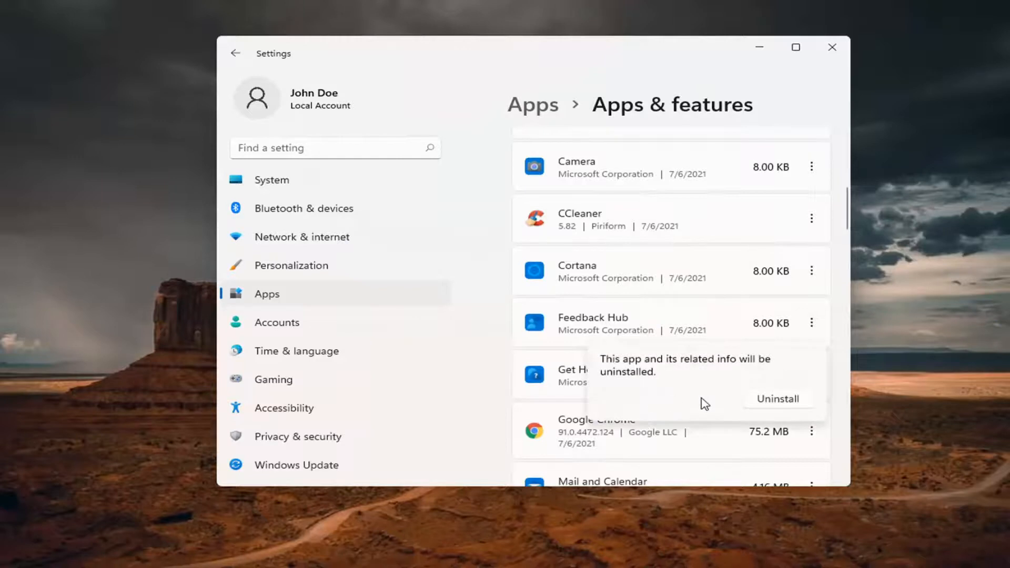
mouse_move(754, 371)
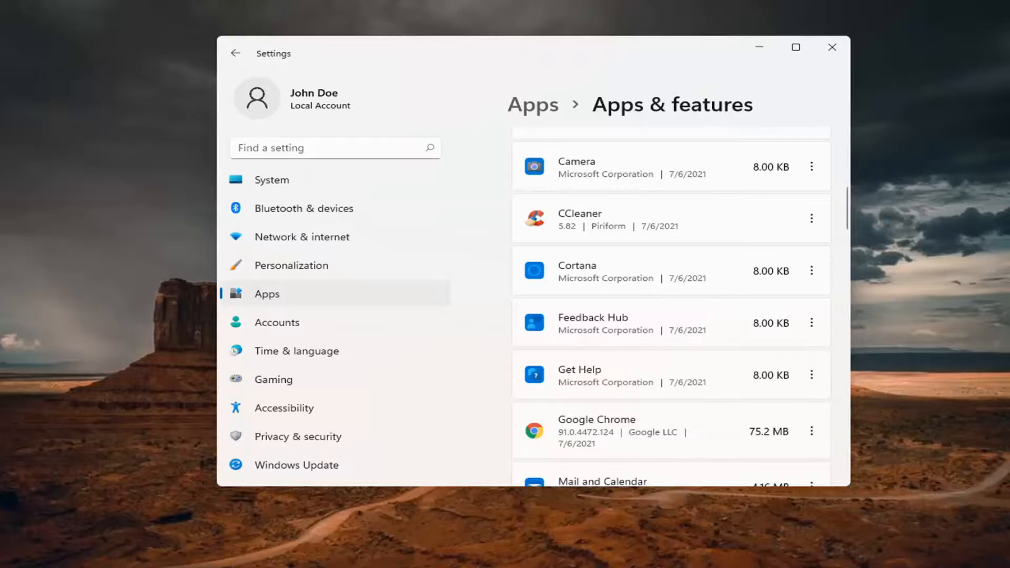
scroll(down, 3)
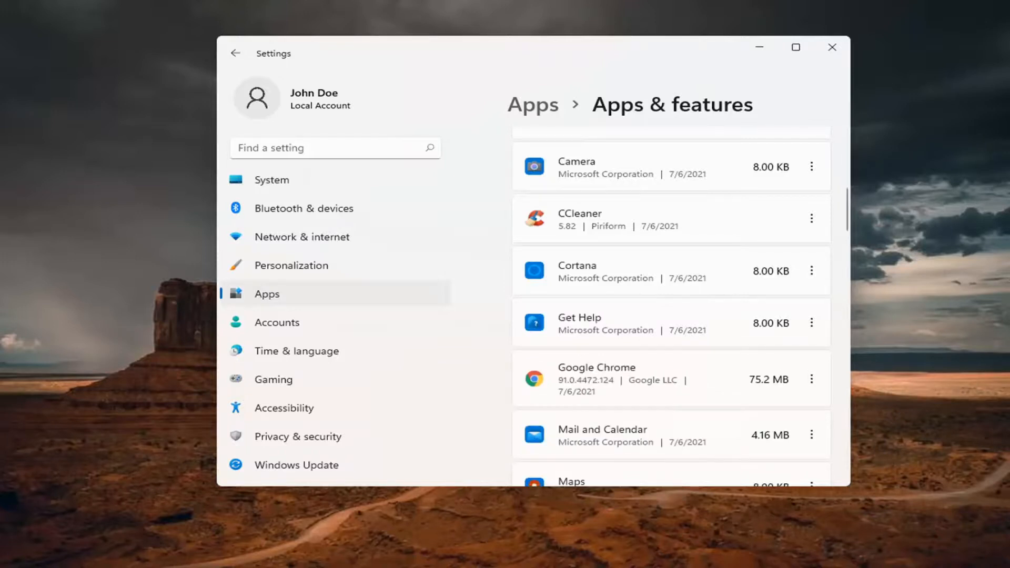
mouse_move(473, 184)
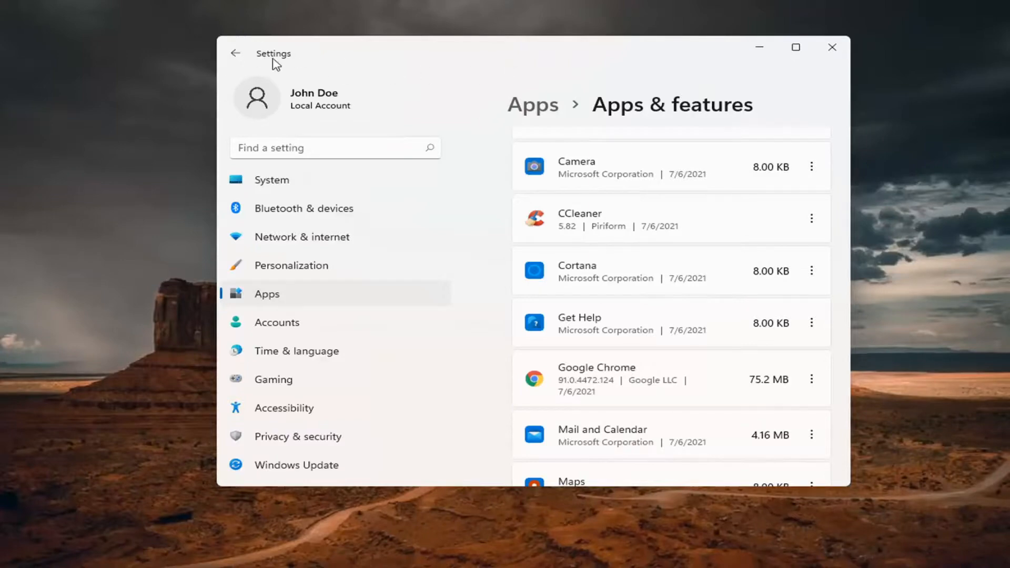
Step: Go back to the Apps page, then close the Settings window
click(235, 53)
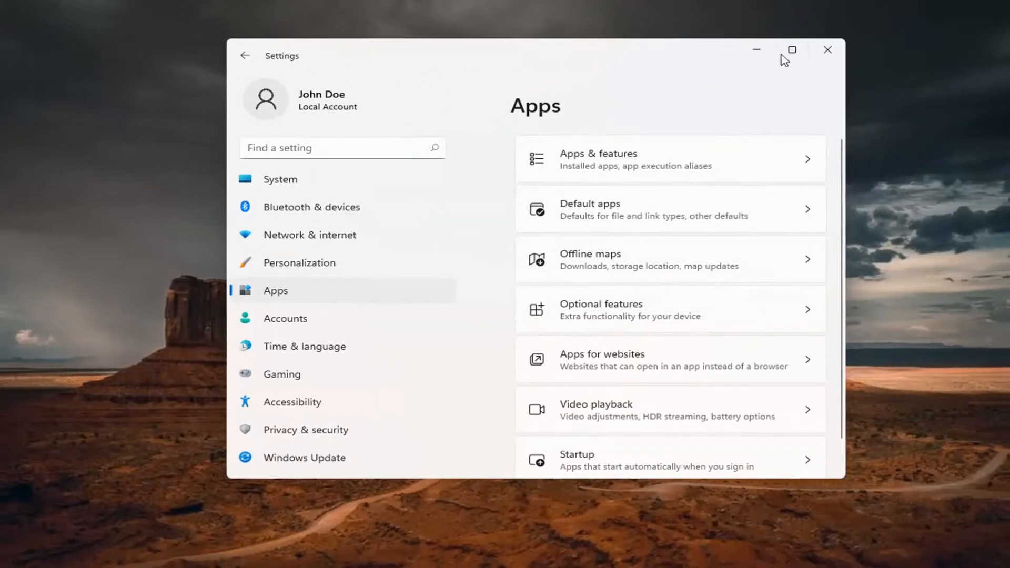
click(827, 49)
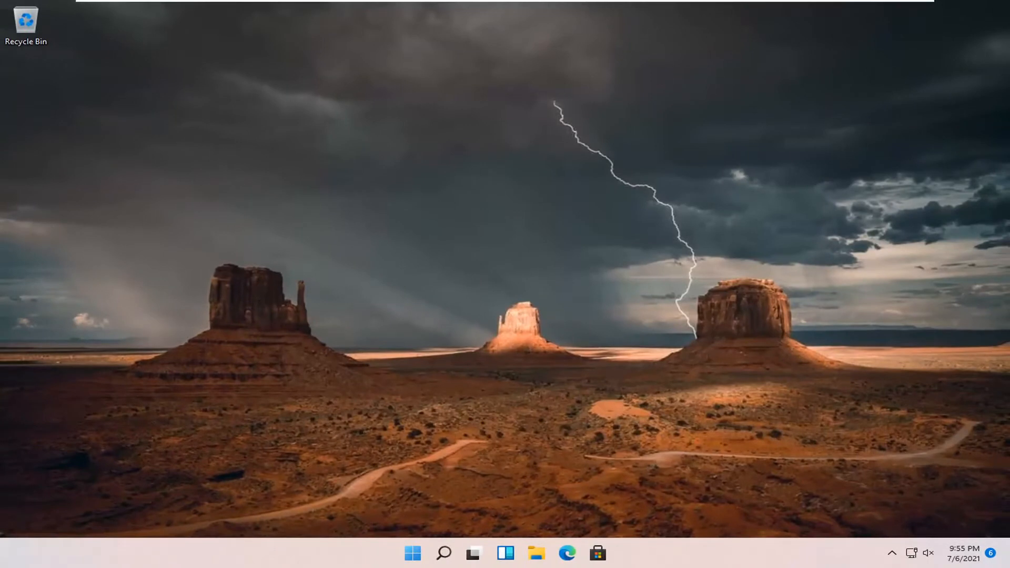